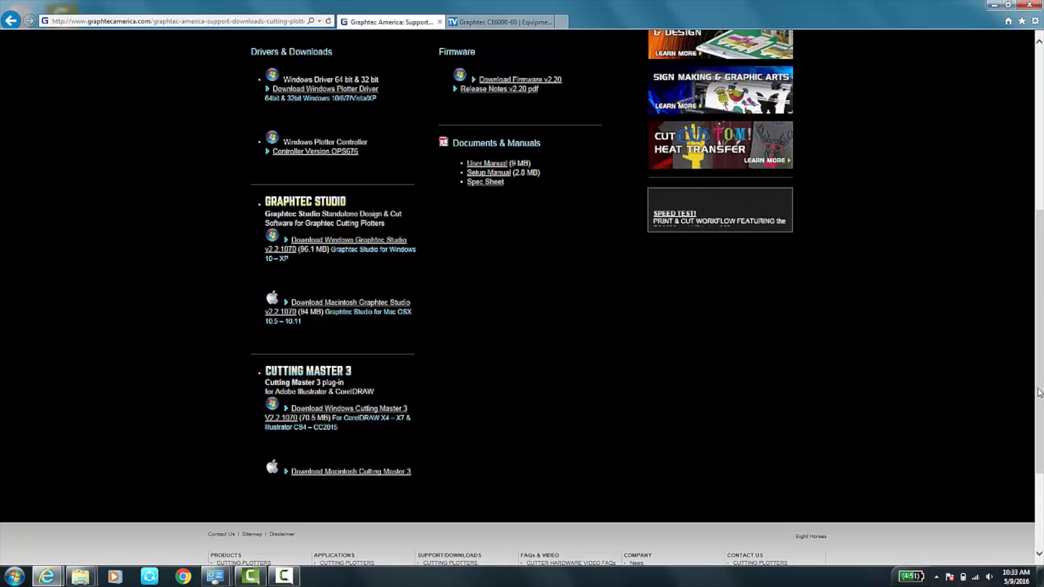
Go to graphtecamerica.com and reach the Support/Downloads menu for cutting plotters.
{"action": "scroll", "scroll_direction": "up", "scroll_amount": 3}
{"action": "type", "text": "gra"}
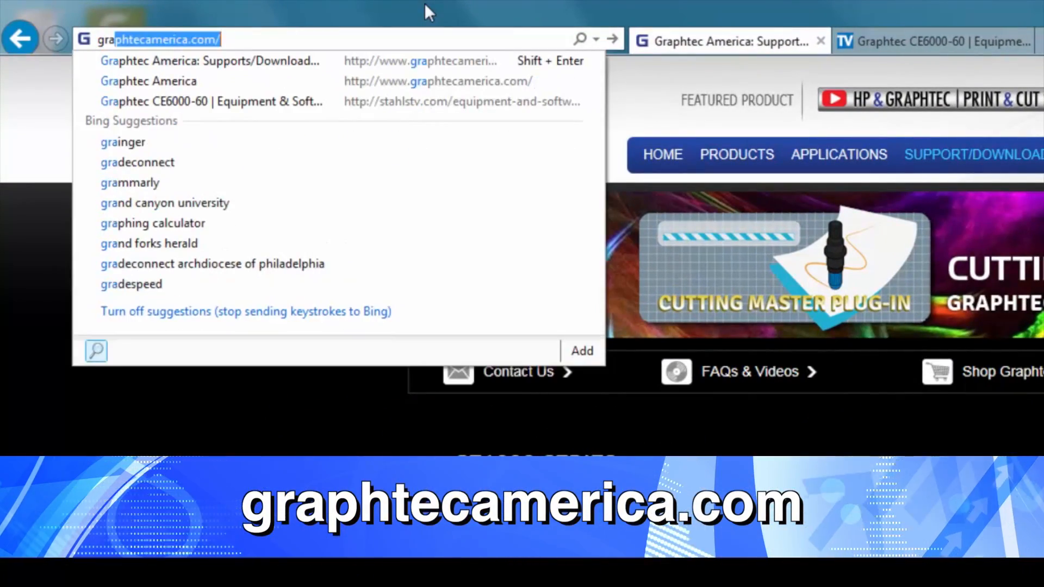
{"action": "key", "text": "Enter"}
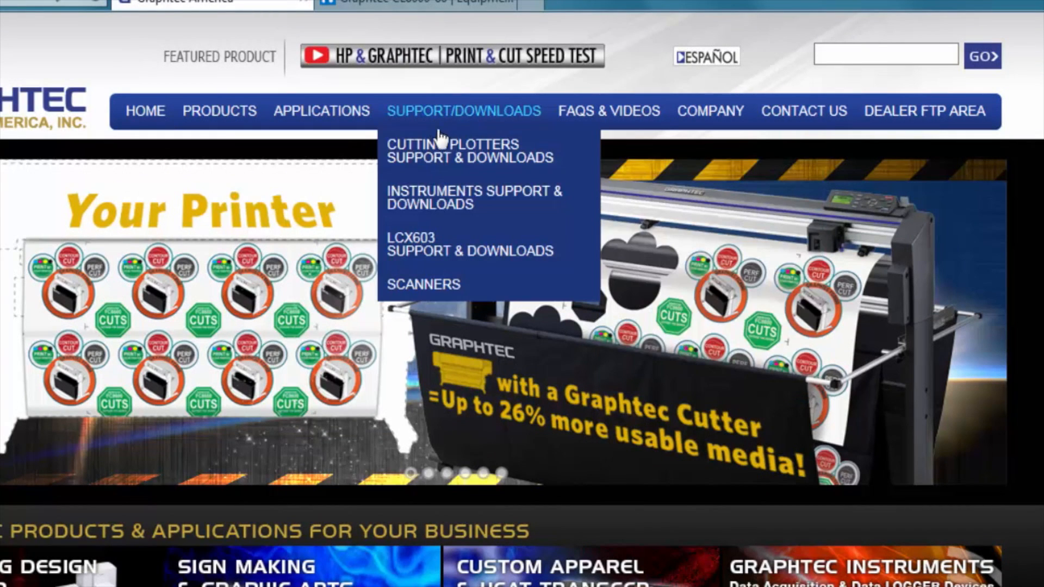
{"action": "mouse_move", "coordinate": [450, 158]}
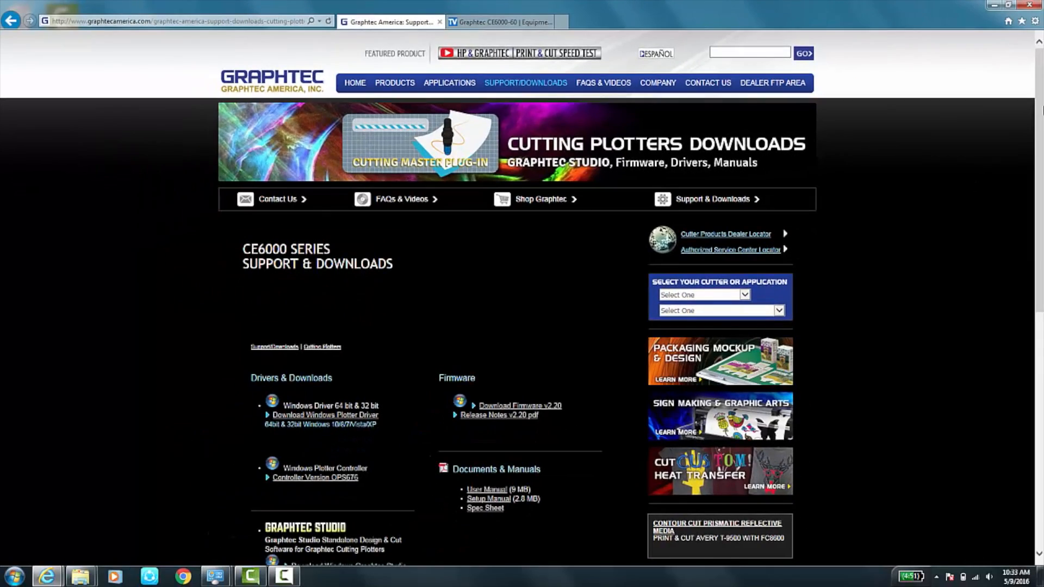
Scroll the CE6000 downloads page down to the GRAPHTEC STUDIO section.
{"action": "scroll", "scroll_direction": "down", "scroll_amount": 3}
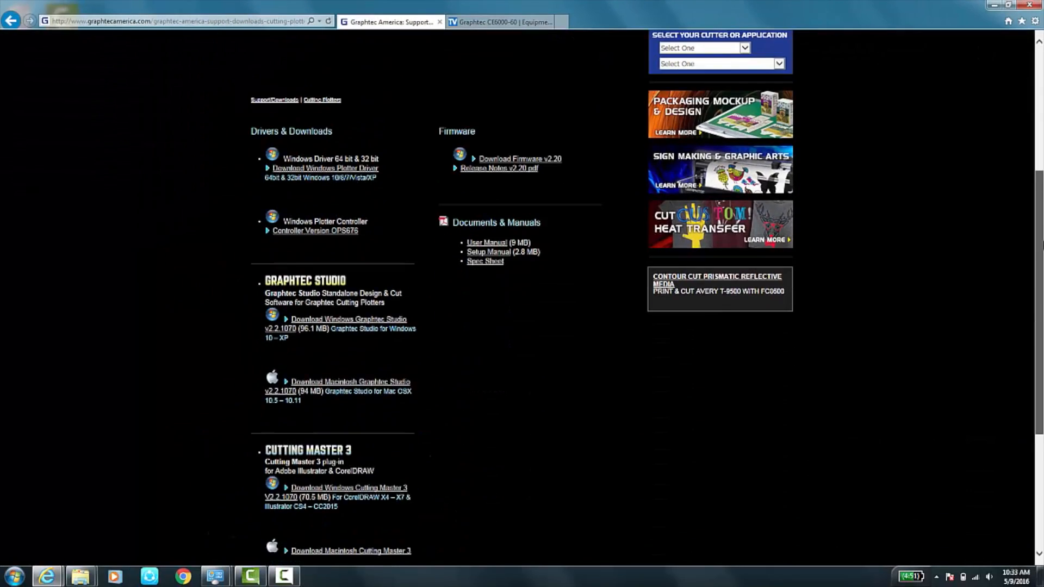
{"action": "scroll", "scroll_direction": "down", "scroll_amount": 3}
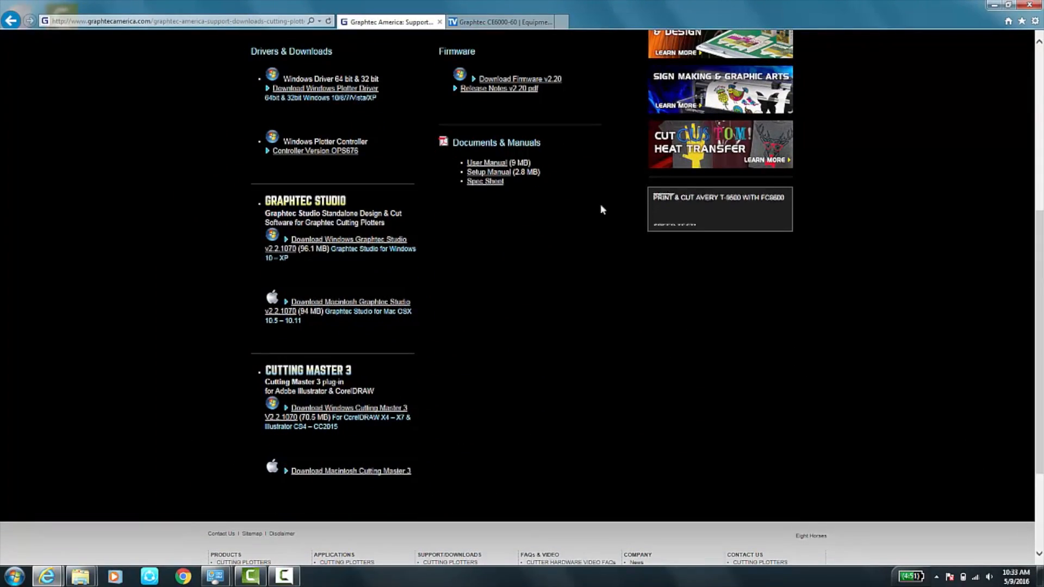
{"action": "scroll", "scroll_direction": "down", "scroll_amount": 3}
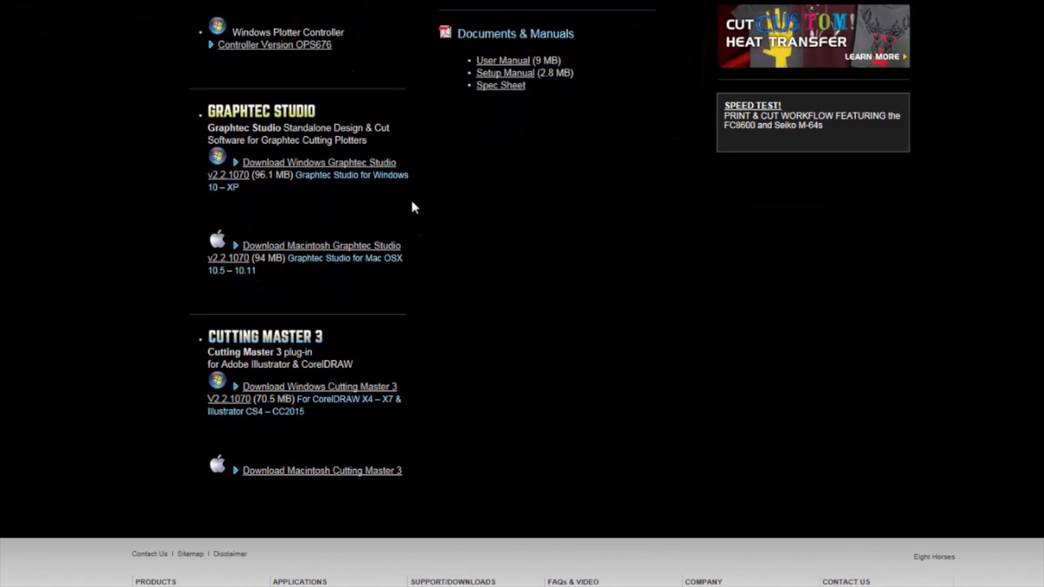
{"action": "mouse_move", "coordinate": [394, 193]}
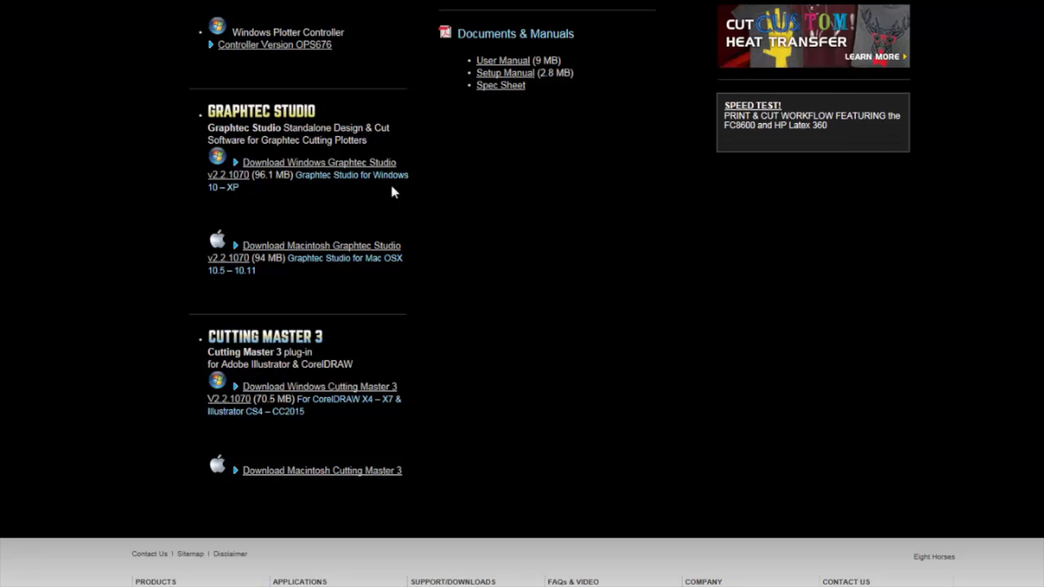
{"action": "mouse_move", "coordinate": [385, 189]}
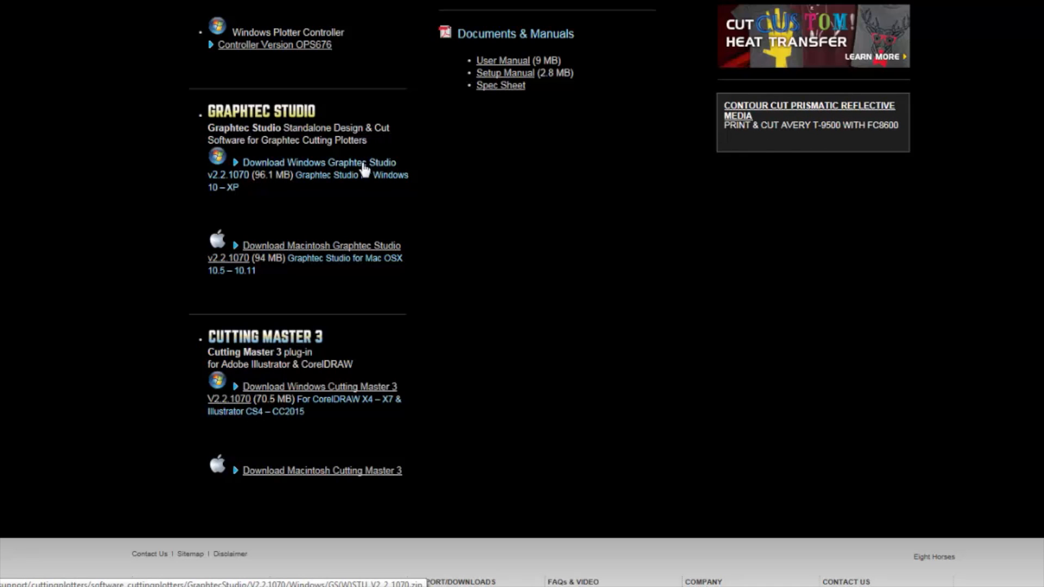
{"action": "mouse_move", "coordinate": [387, 169]}
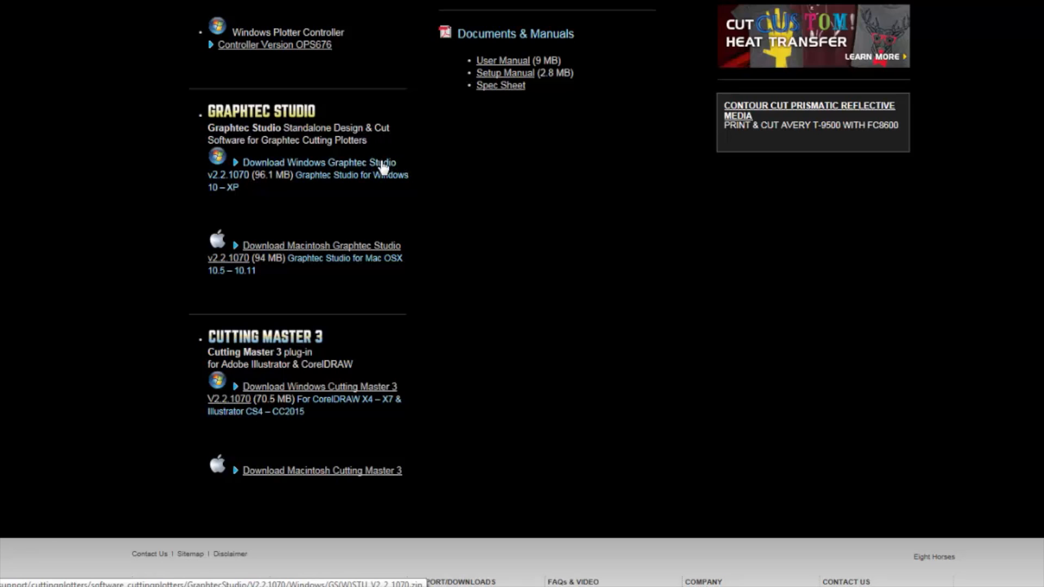
Save the Windows Graphtec Studio v2.2.1070 zip (GS(W)STU_V2_2_1070.zip) and let the download complete.
{"action": "left_click", "coordinate": [320, 162]}
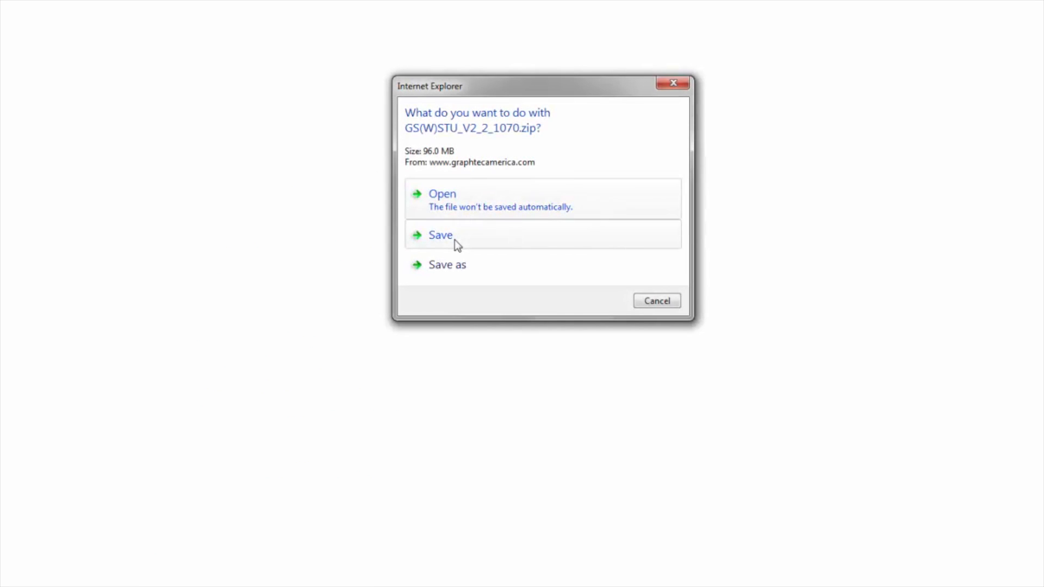
{"action": "left_click", "coordinate": [439, 235]}
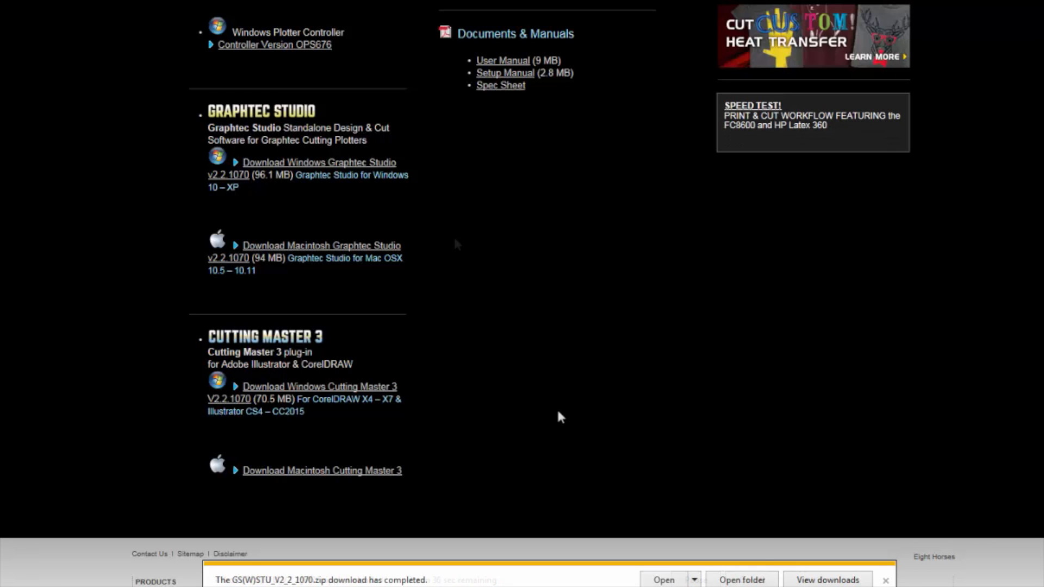
{"action": "scroll", "scroll_direction": "down", "scroll_amount": 3}
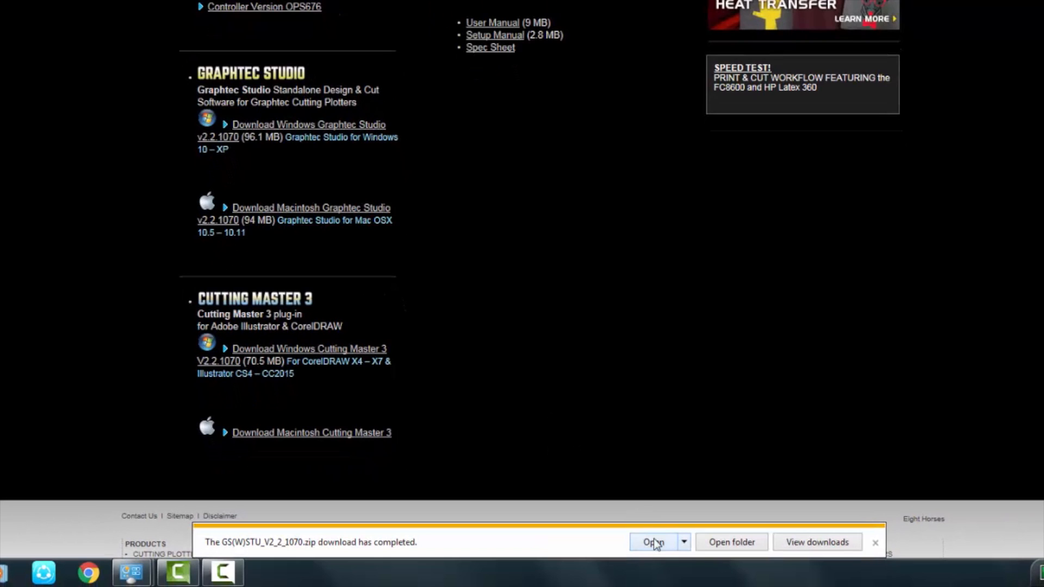
Extract the downloaded zip into Downloads\GS(W)STU_V2_2_1070, revealing the GS_V2.2.1070.004_STU installer.
{"action": "left_click", "coordinate": [651, 542]}
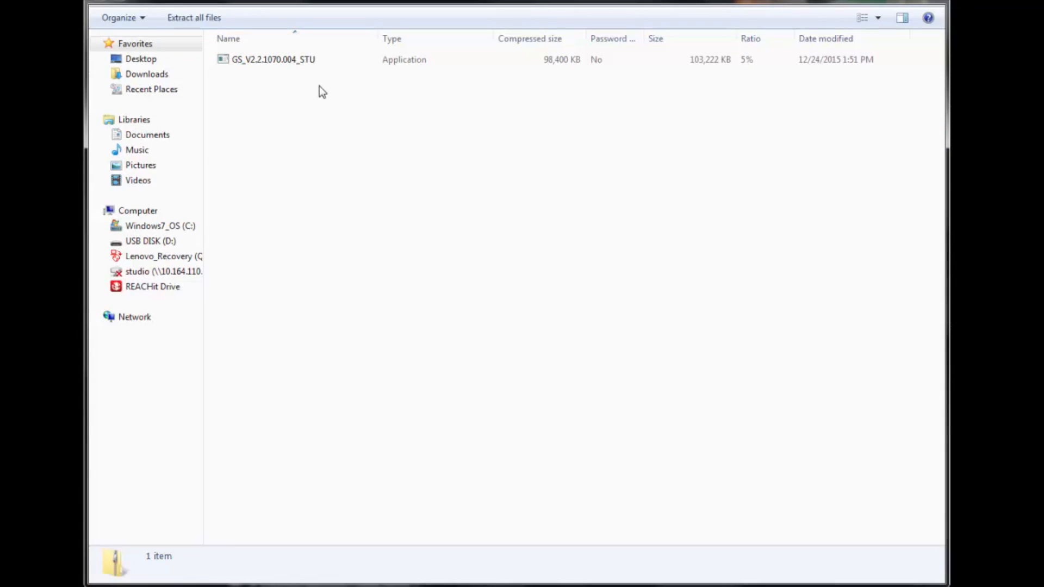
{"action": "left_click", "coordinate": [273, 60]}
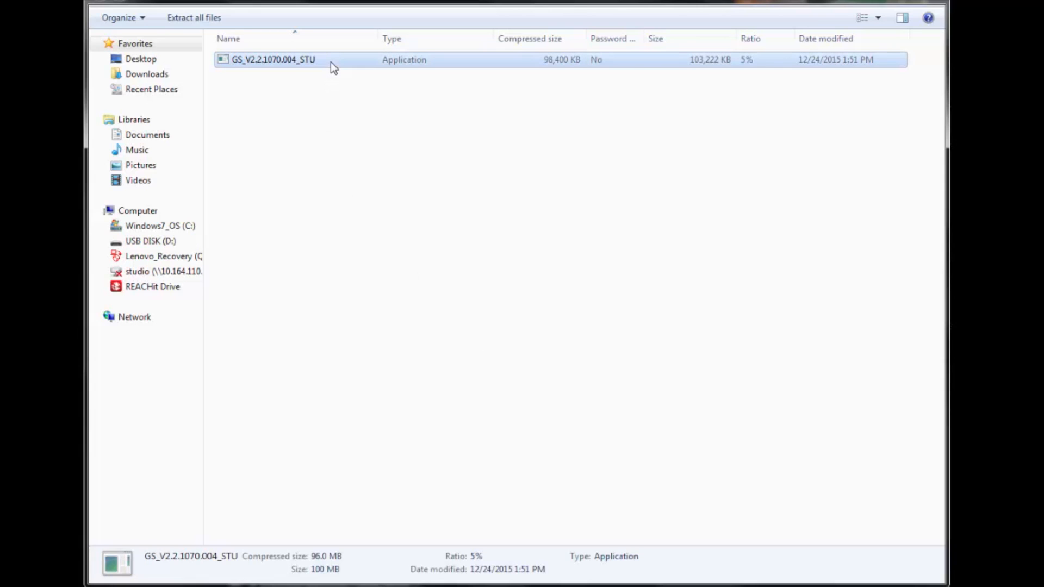
{"action": "mouse_move", "coordinate": [193, 17]}
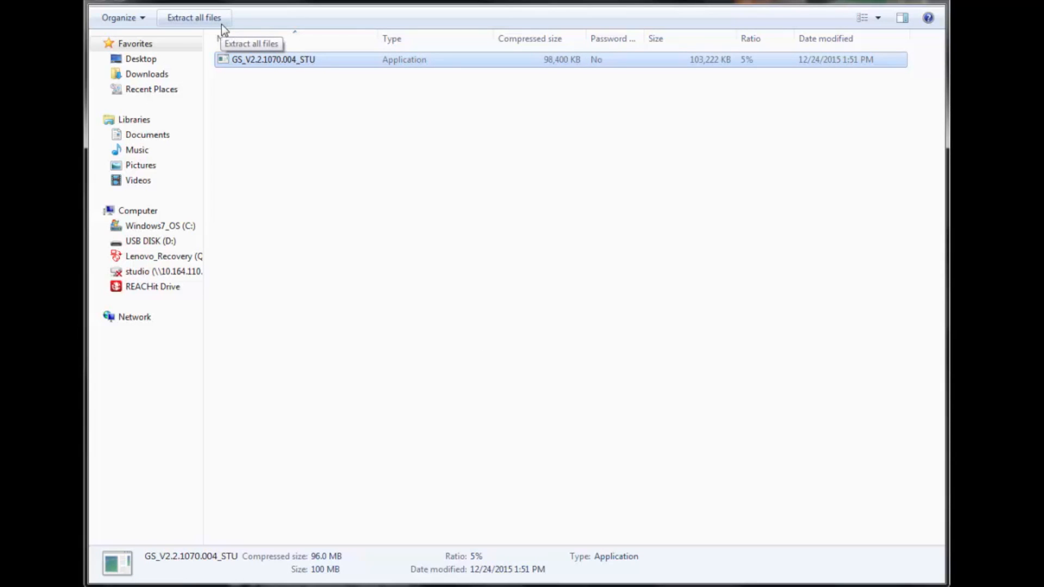
{"action": "left_click", "coordinate": [194, 17]}
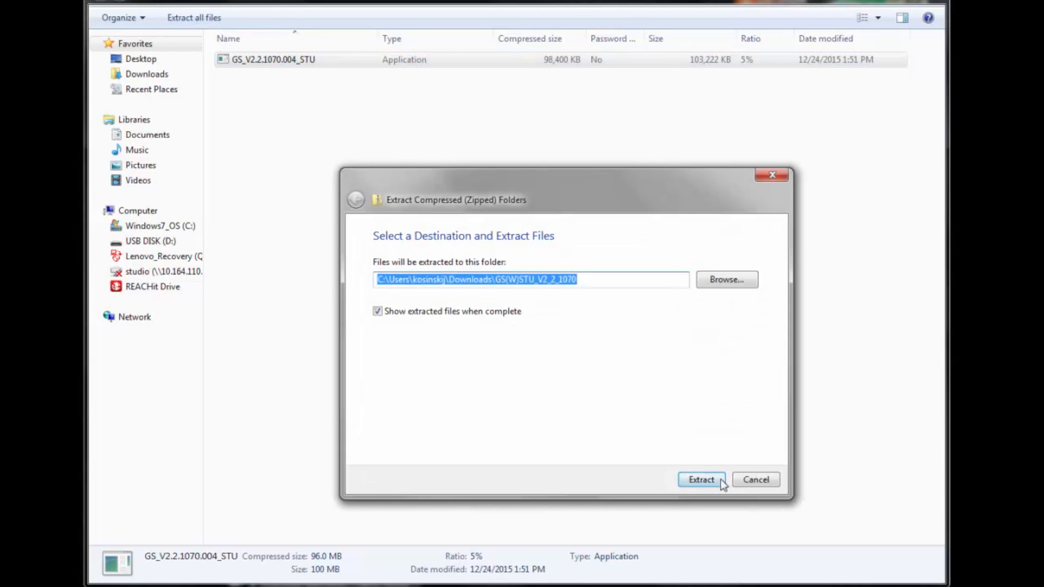
{"action": "left_click", "coordinate": [701, 480]}
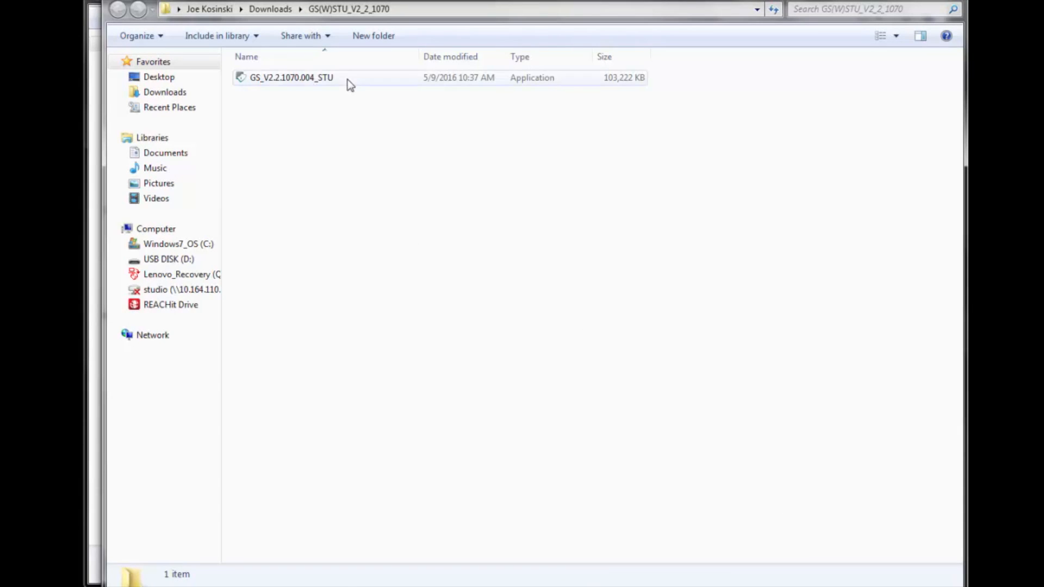
Run GS_V2.2.1070.004_STU and allow it past the security warning to reach the setup wizard.
{"action": "left_click", "coordinate": [289, 77]}
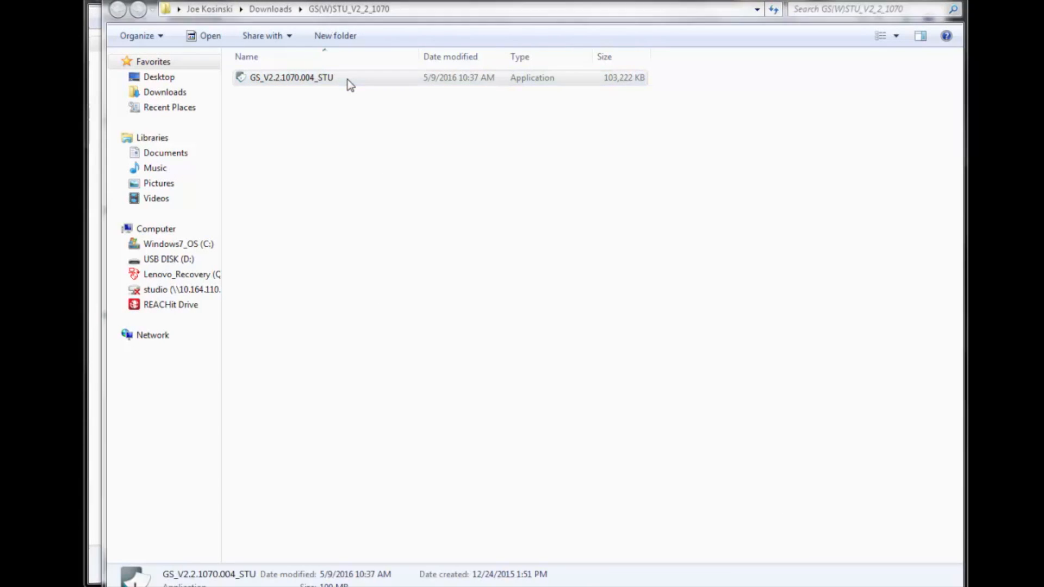
{"action": "double_click", "coordinate": [290, 78]}
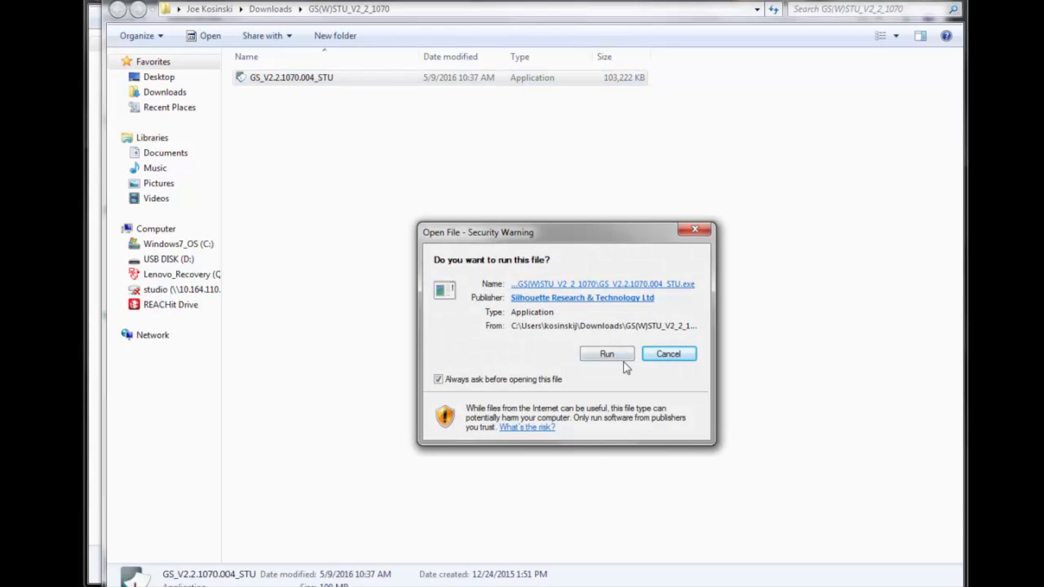
{"action": "left_click", "coordinate": [606, 355]}
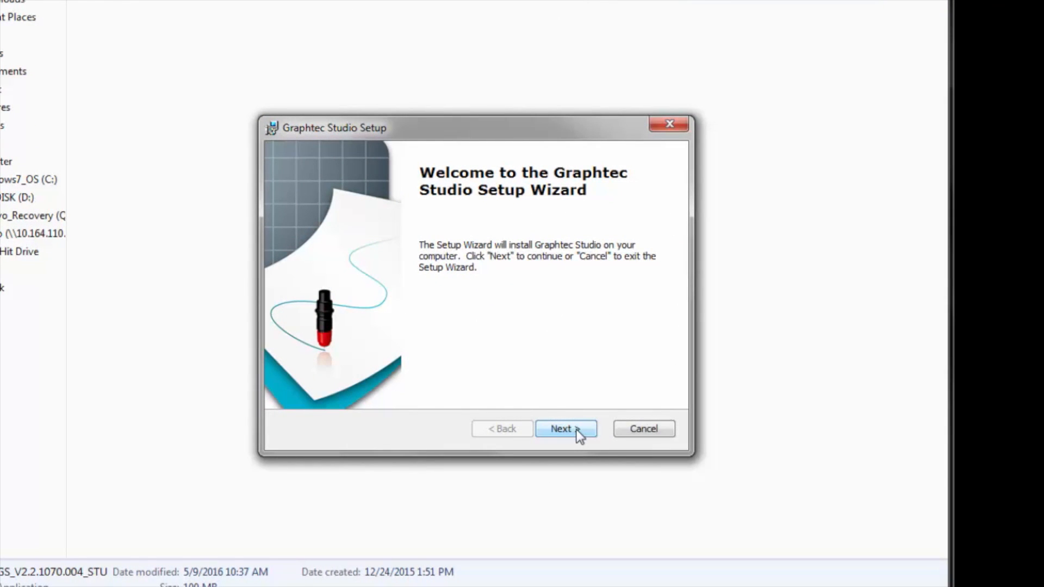
Install Graphtec Studio to the default Program Files folder and finish without launching it.
{"action": "left_click", "coordinate": [566, 428]}
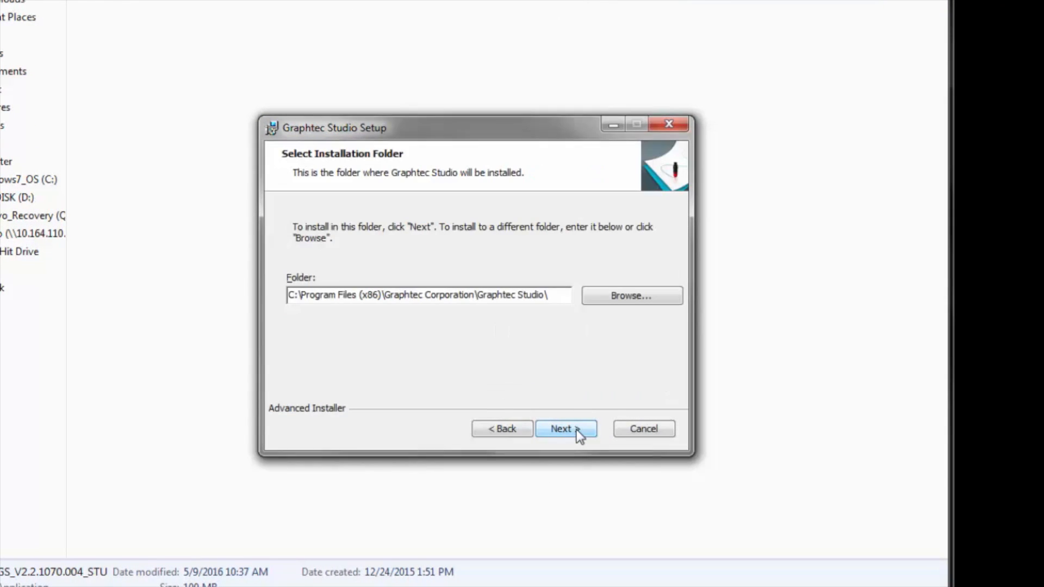
{"action": "mouse_move", "coordinate": [373, 357]}
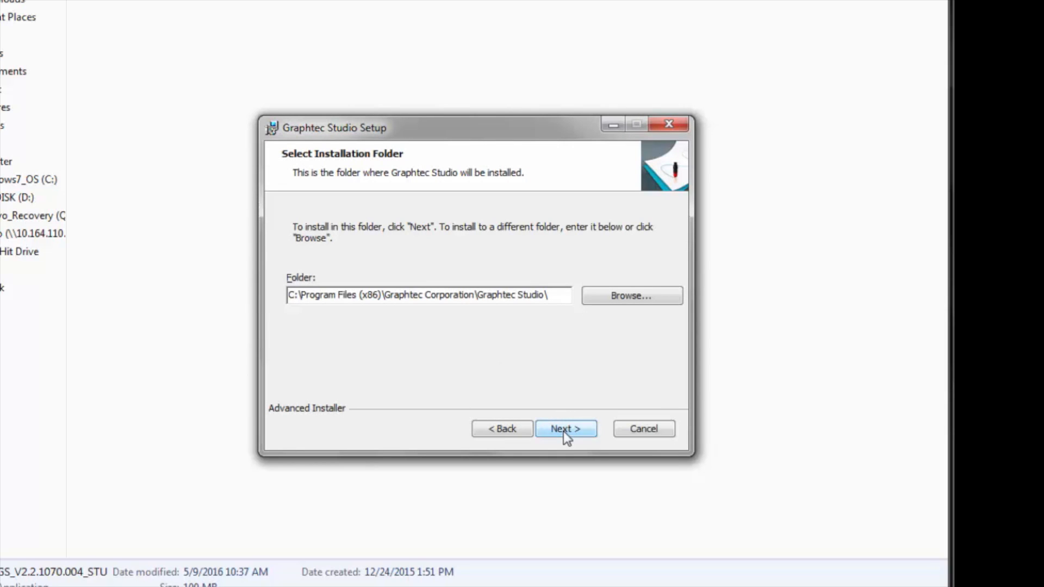
{"action": "left_click", "coordinate": [565, 428]}
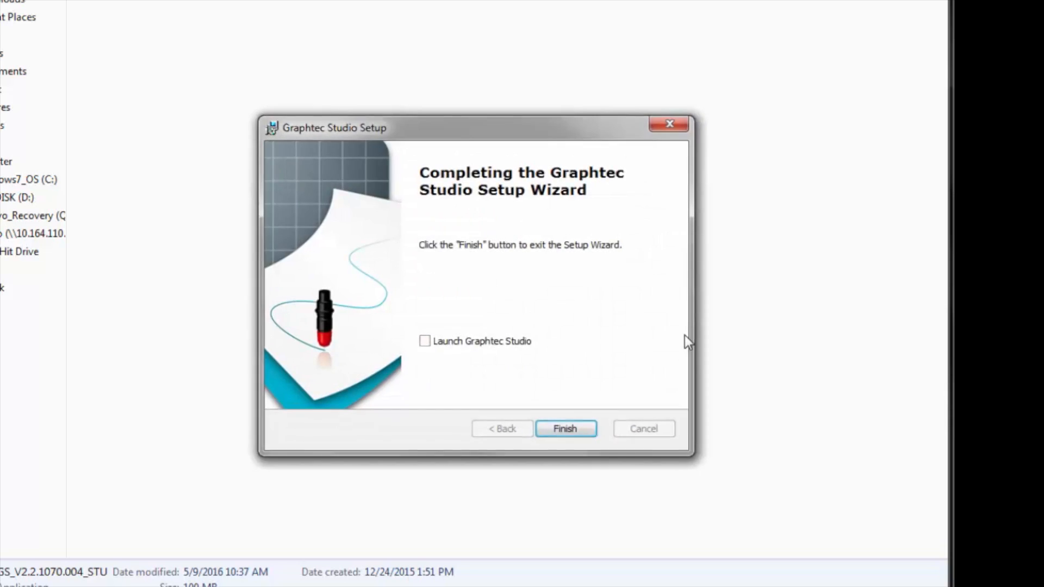
{"action": "mouse_move", "coordinate": [574, 430]}
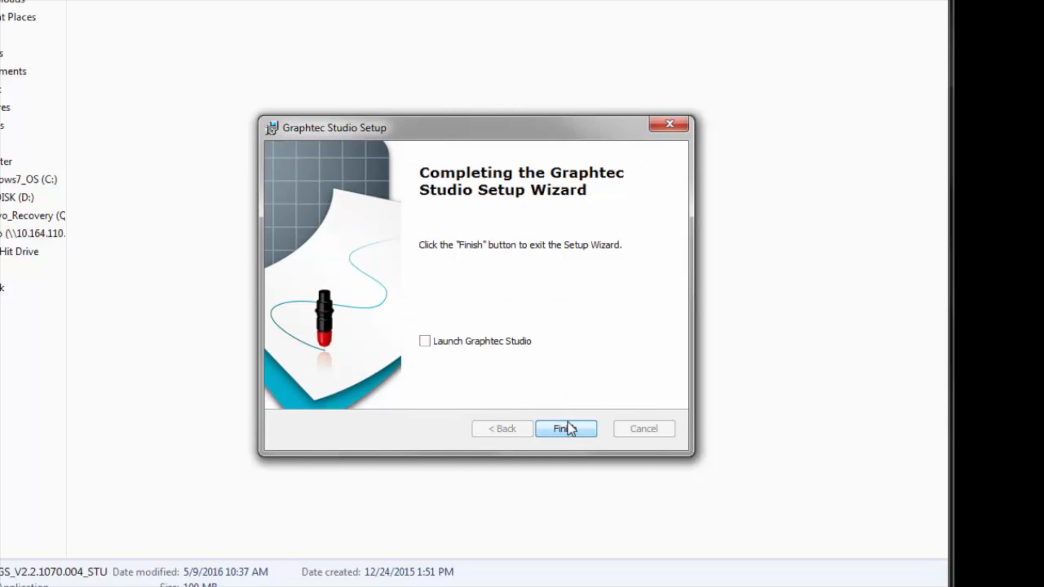
{"action": "left_click", "coordinate": [566, 429]}
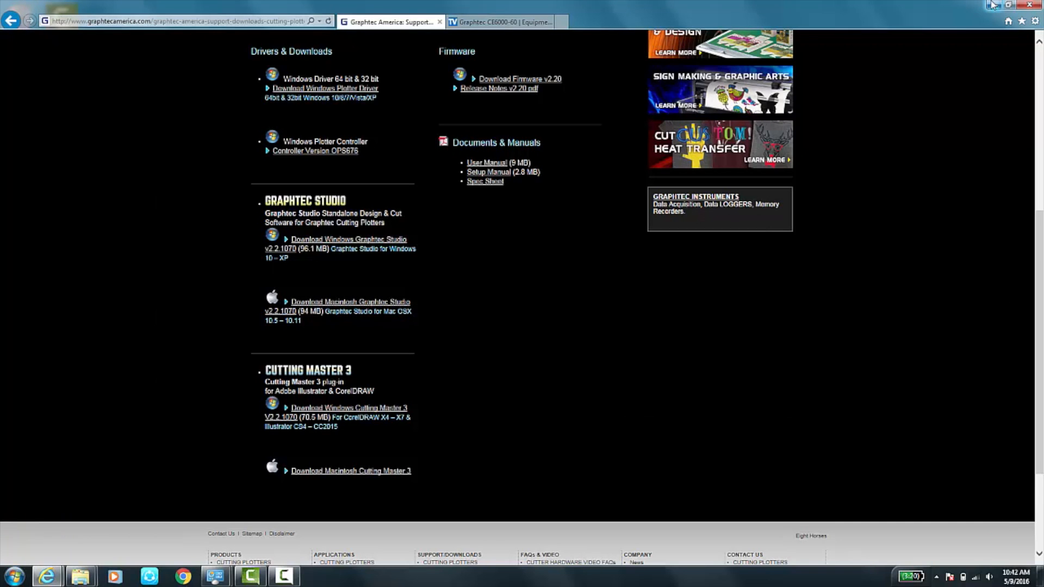
Minimize the browser and launch Graphtec Studio from its desktop shortcut.
{"action": "left_click", "coordinate": [1027, 5]}
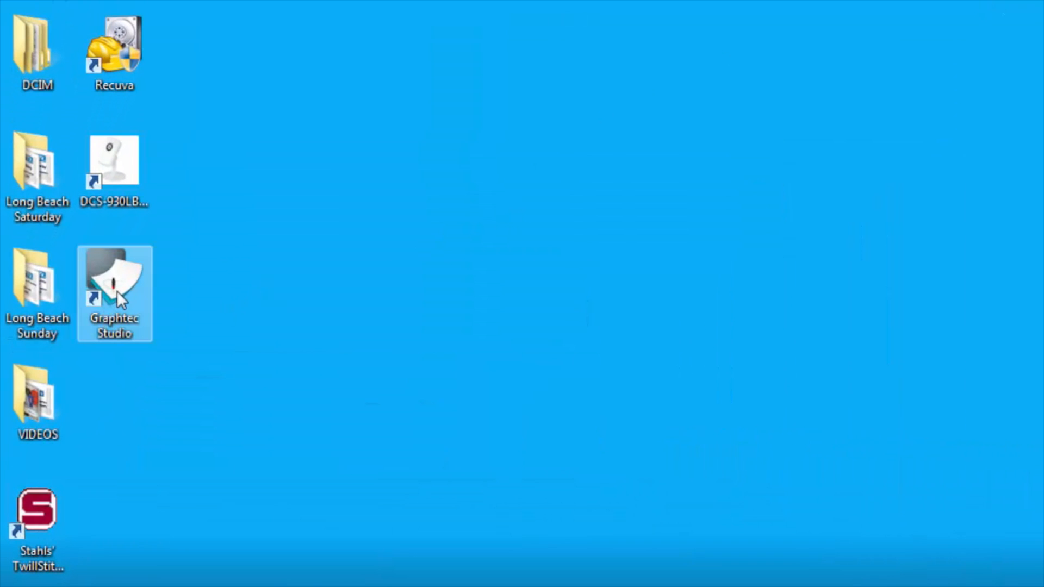
{"action": "double_click", "coordinate": [112, 279]}
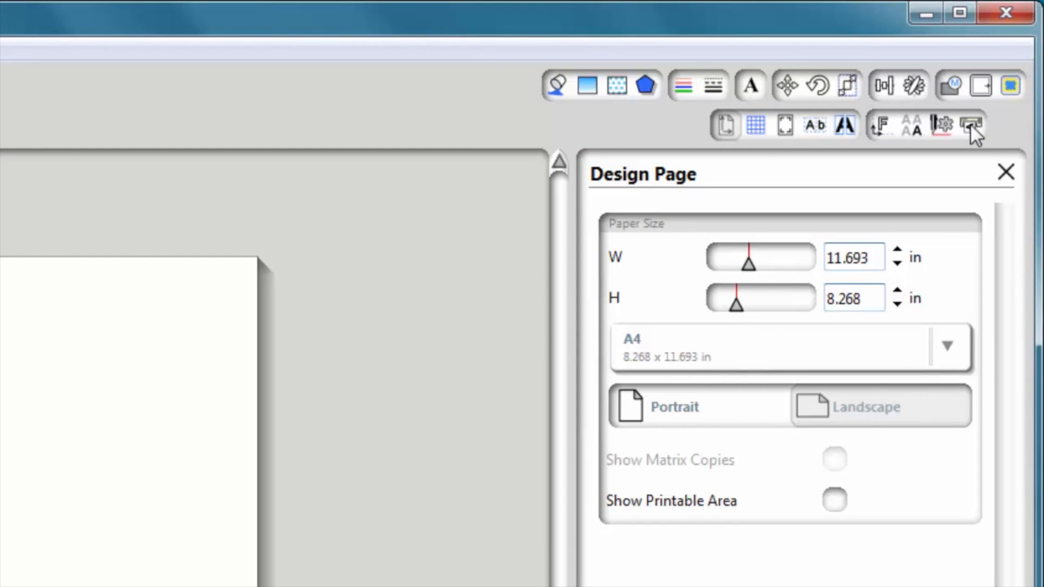
{"action": "mouse_move", "coordinate": [974, 126]}
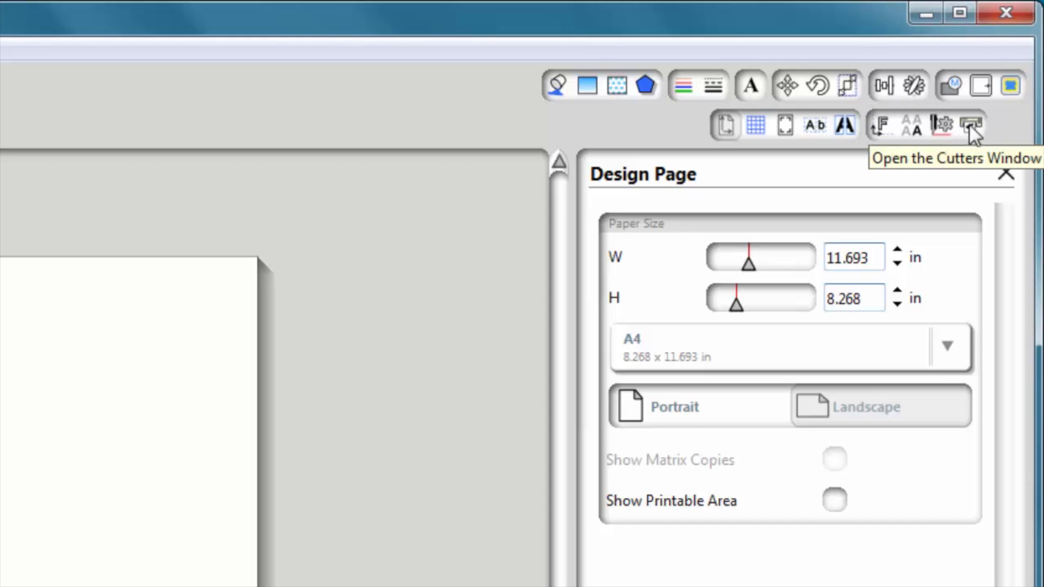
{"action": "mouse_move", "coordinate": [983, 139]}
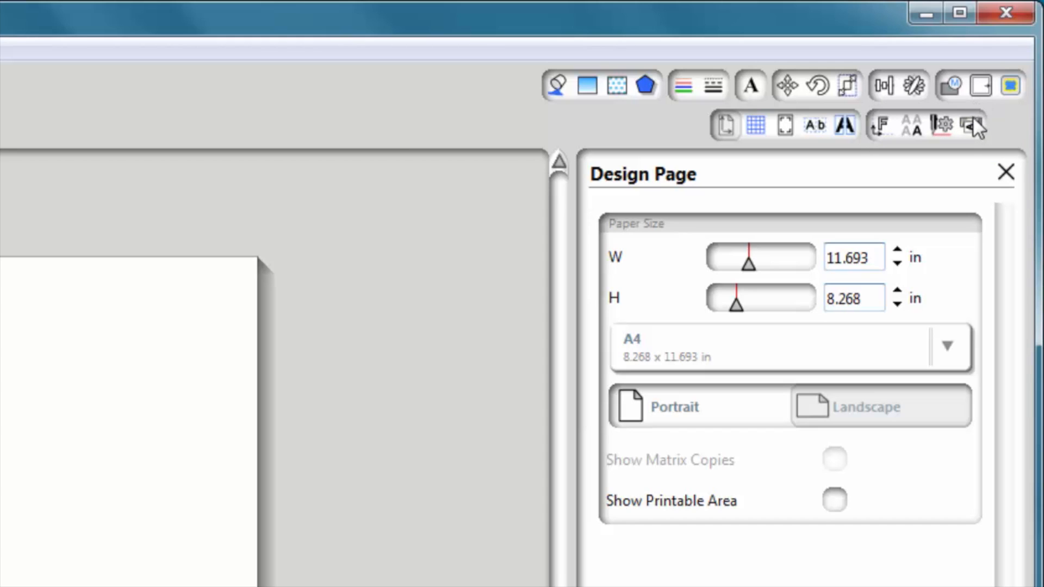
Show the Cutters window listing the CE6000-60 connected by USB with status Ready.
{"action": "left_click", "coordinate": [972, 125]}
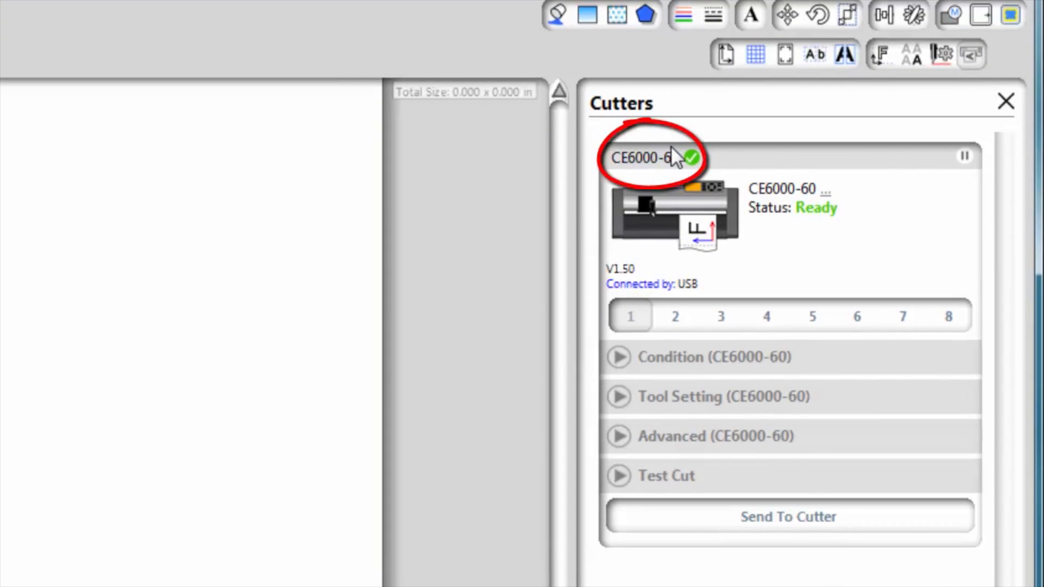
{"action": "mouse_move", "coordinate": [708, 205]}
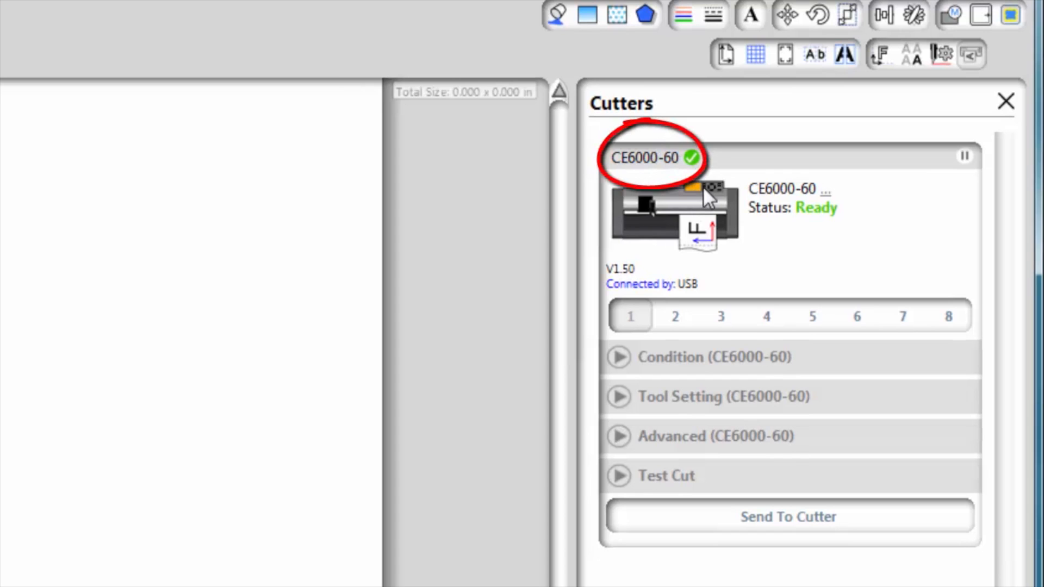
{"action": "mouse_move", "coordinate": [491, 70]}
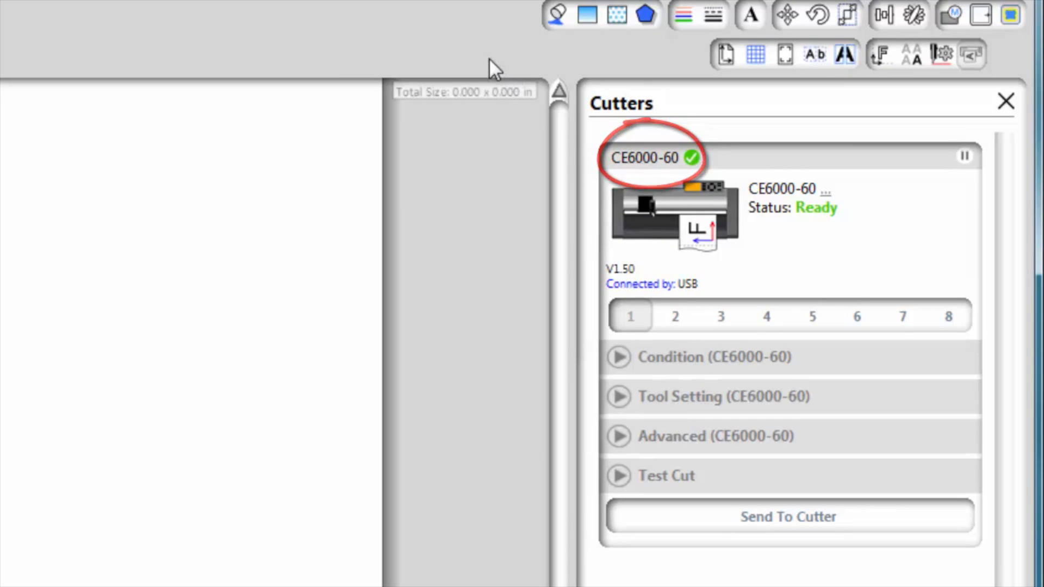